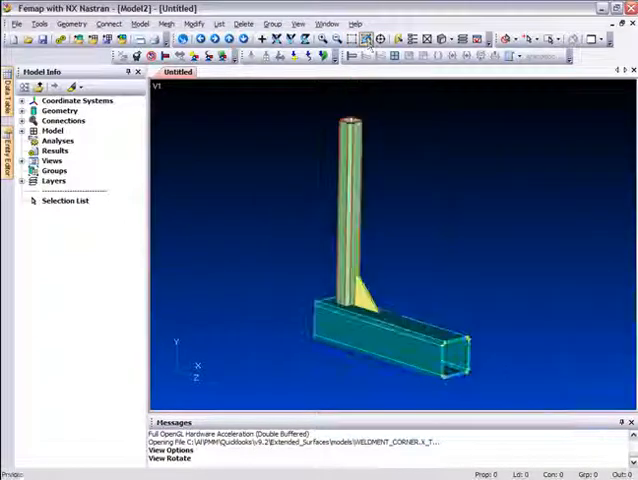
Step: Run Geometry > Midsurface > Automatic on the T-bracket solids' 41 surfaces
click(70, 23)
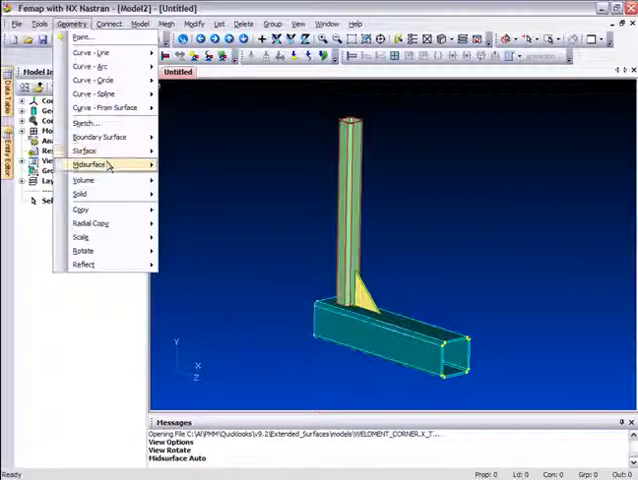
click(92, 164)
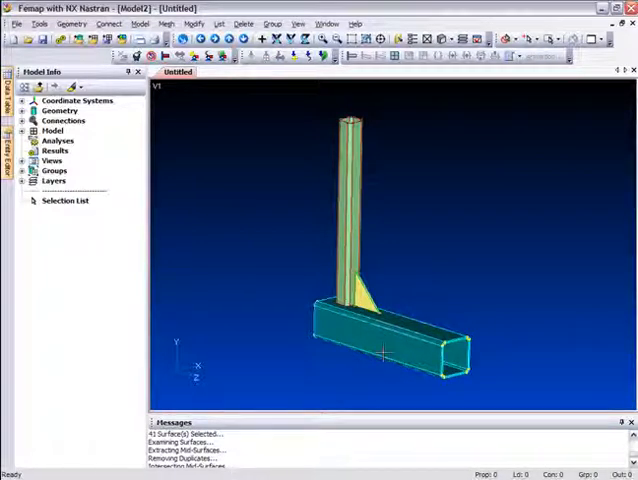
click(243, 23)
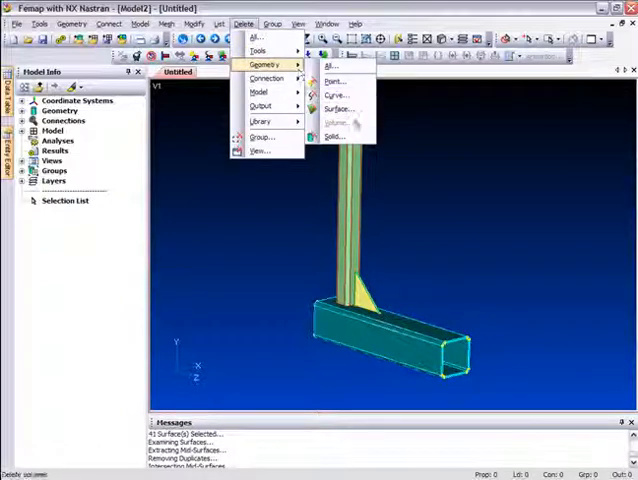
Step: Delete the three original solids, leaving only mid-surfaces, and zoom to the weld joint
click(333, 136)
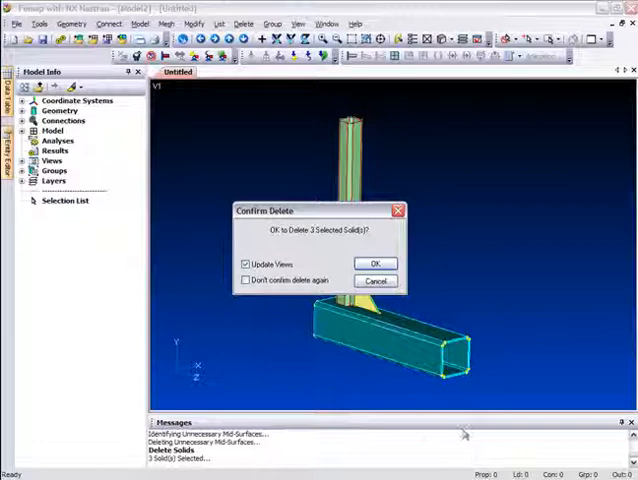
click(376, 264)
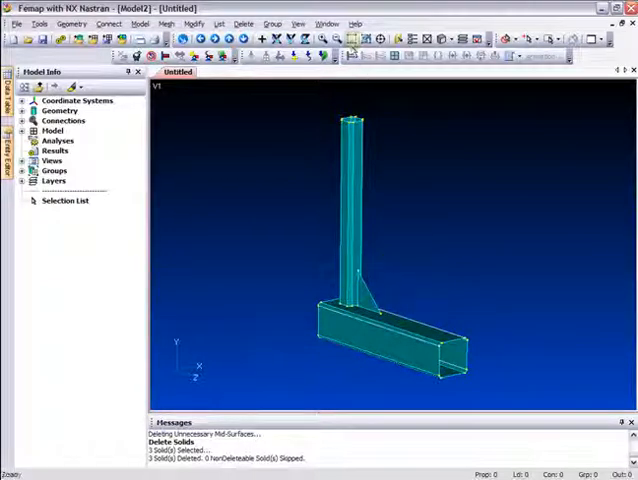
click(351, 40)
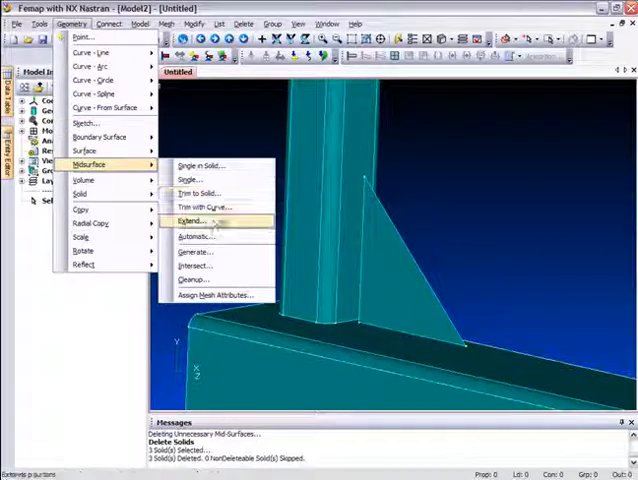
Step: Extend the bar and brace mid-surface edges linearly to the base tube, then undo it
click(190, 221)
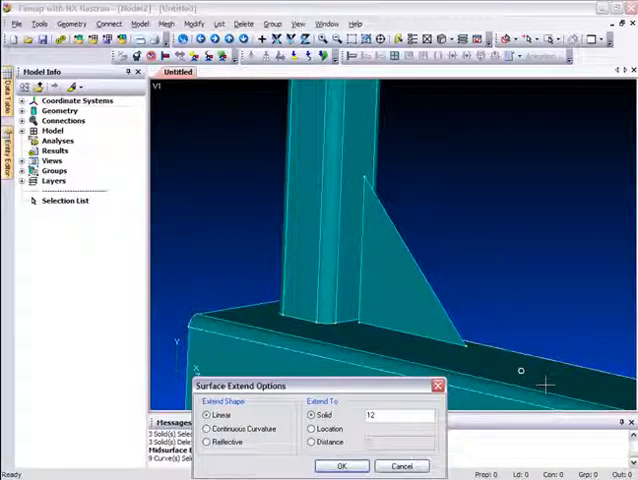
click(342, 465)
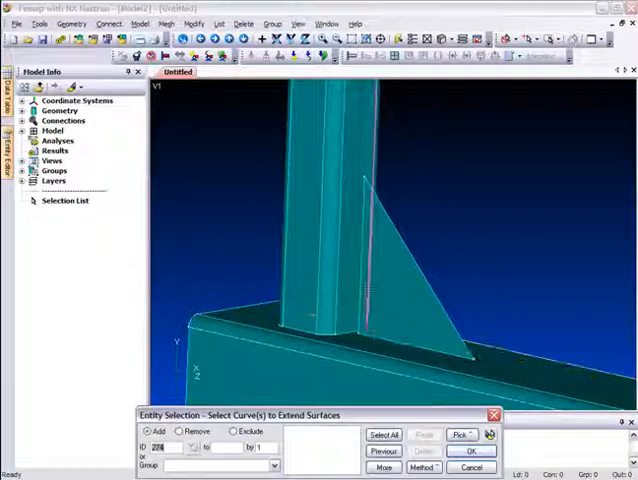
click(473, 450)
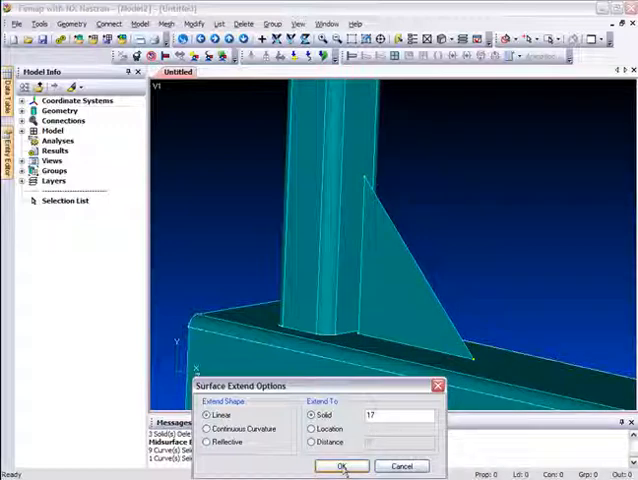
click(340, 466)
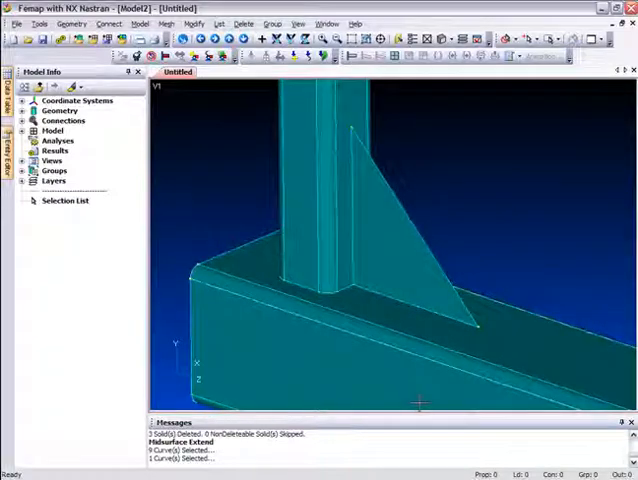
key(ctrl+z)
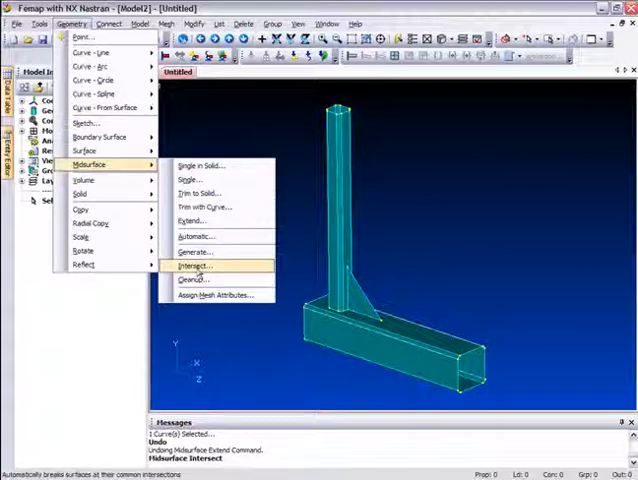
Step: Start Midsurface > Intersect and select all bracket surfaces
click(196, 265)
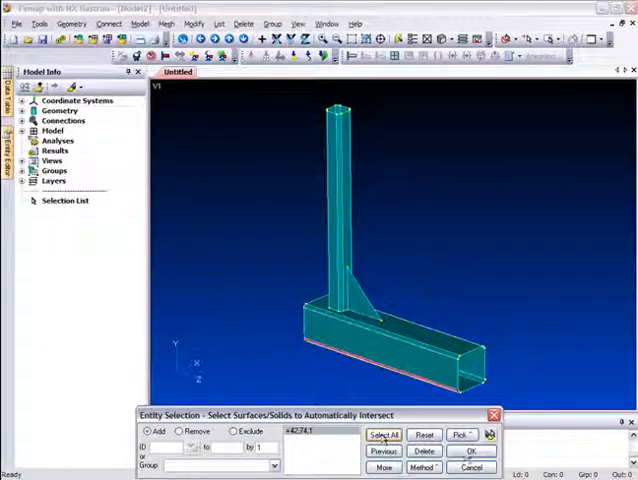